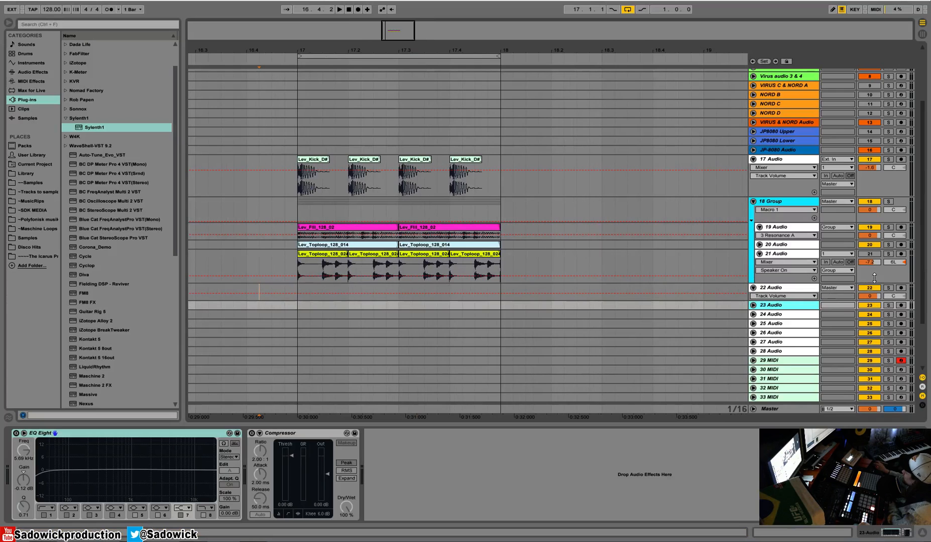
- Insert a new MIDI track and create an empty MIDI clip at bar 17
{"action": "right_click", "coordinate": [768, 287]}
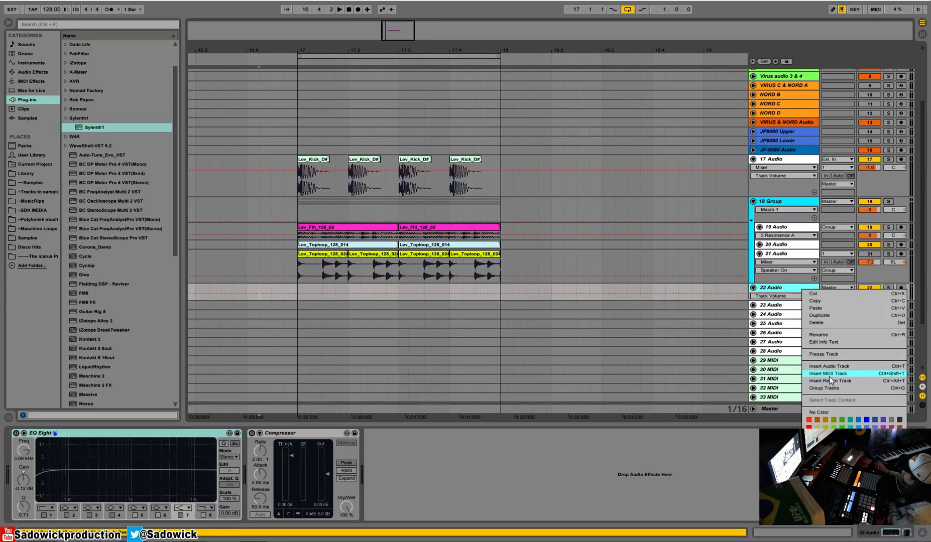
{"action": "left_click", "coordinate": [830, 374]}
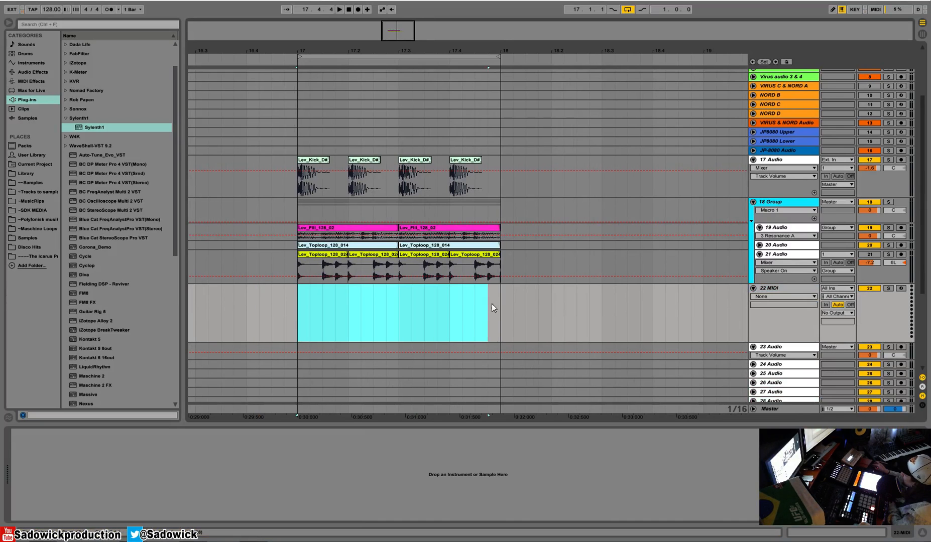
{"action": "right_click", "coordinate": [493, 306]}
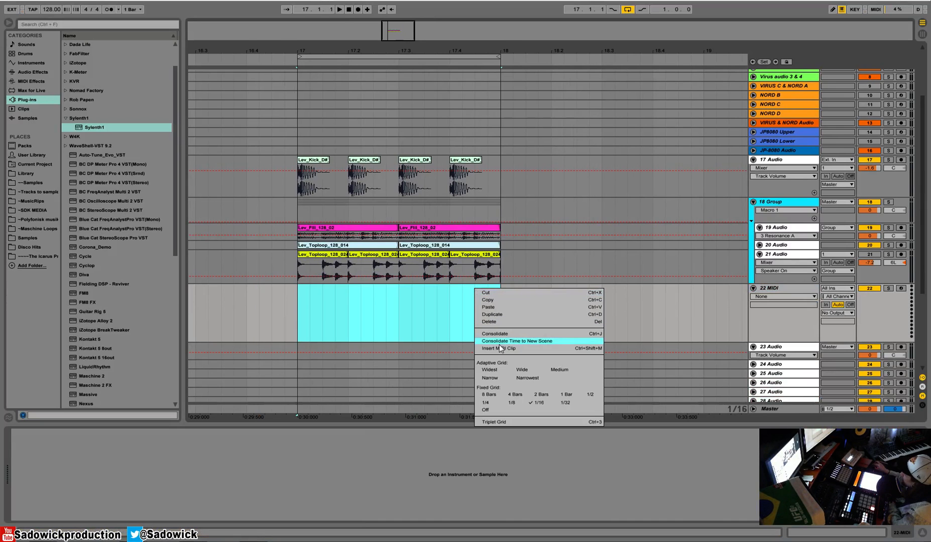
{"action": "left_click", "coordinate": [502, 348]}
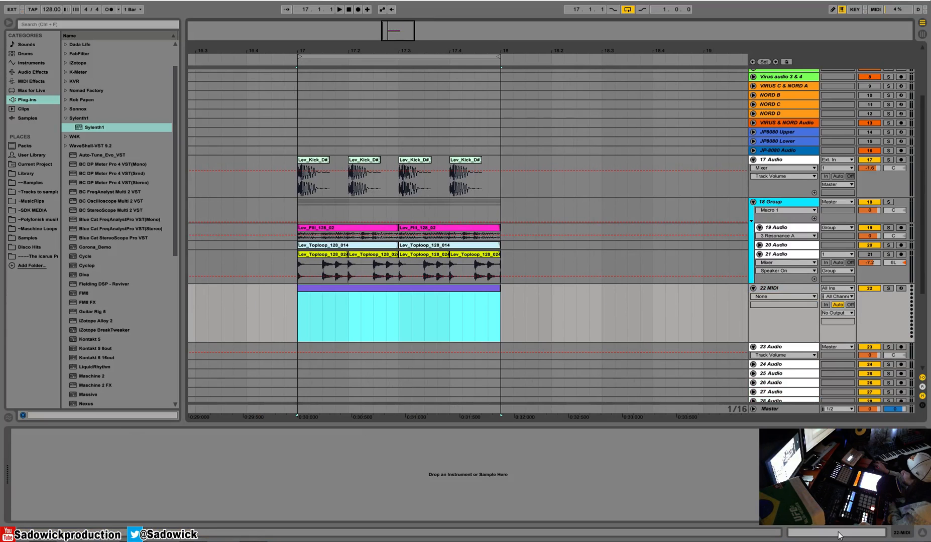
- Load Sylenth1 with the ARP 303 Saw preset onto the MIDI track
{"action": "double_click", "coordinate": [398, 320]}
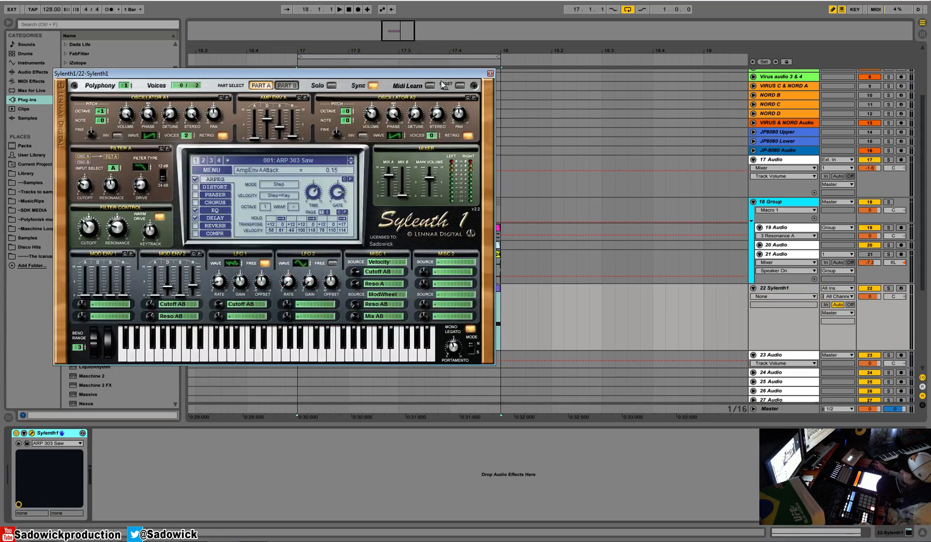
{"action": "left_click", "coordinate": [487, 74]}
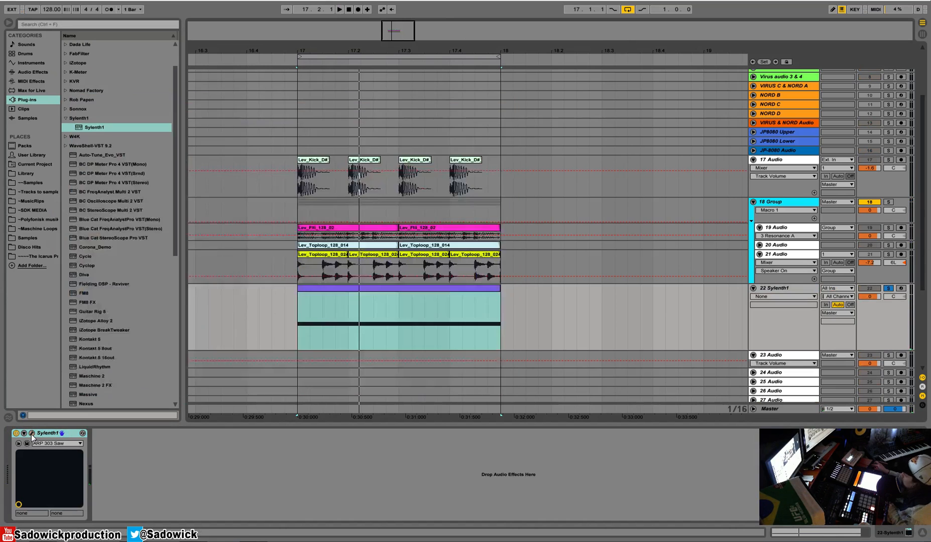
- Move Sylenth1's filter cutoff and draw a stepped cutoff envelope in the bar 17 clip
{"action": "left_click", "coordinate": [31, 434]}
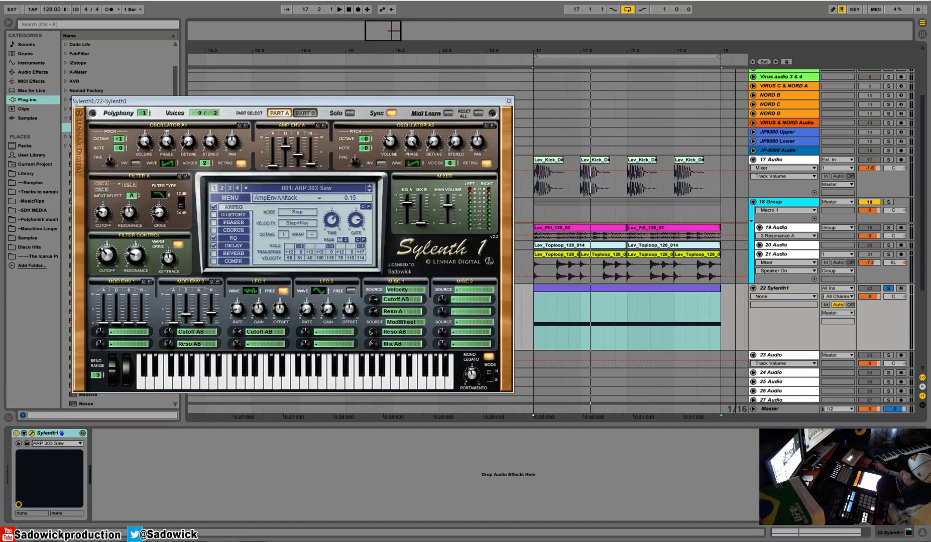
{"action": "left_click_drag", "start_coordinate": [104, 256], "coordinate": [104, 250]}
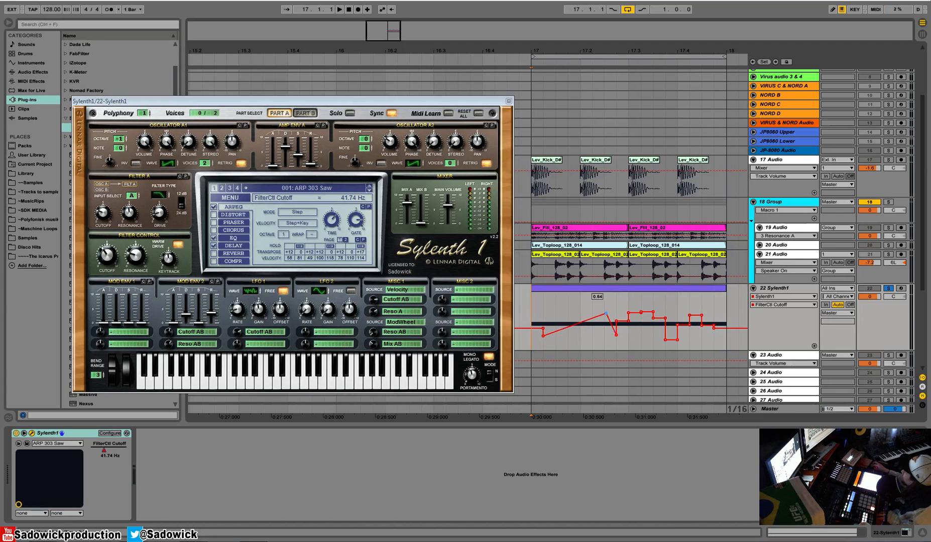
{"action": "left_click_drag", "start_coordinate": [606, 310], "coordinate": [621, 306]}
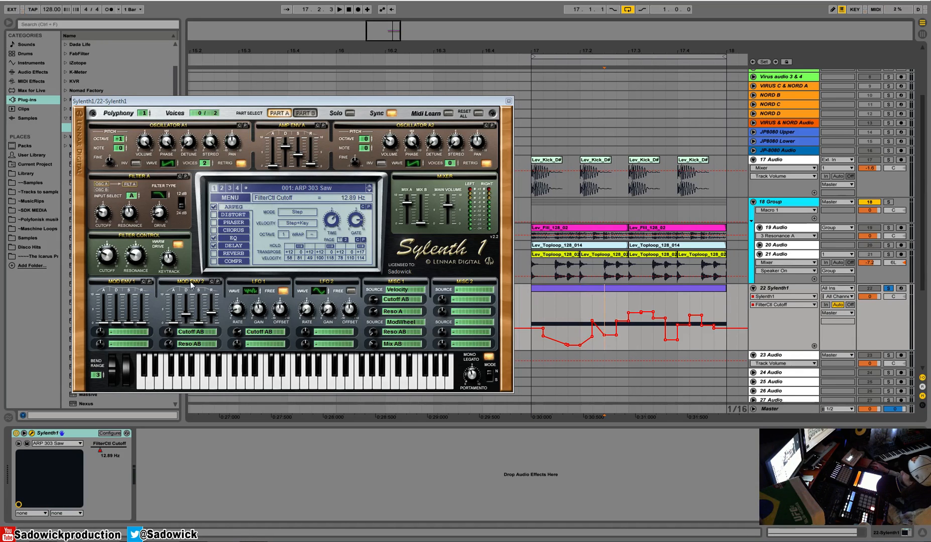
{"action": "mouse_move", "coordinate": [508, 100]}
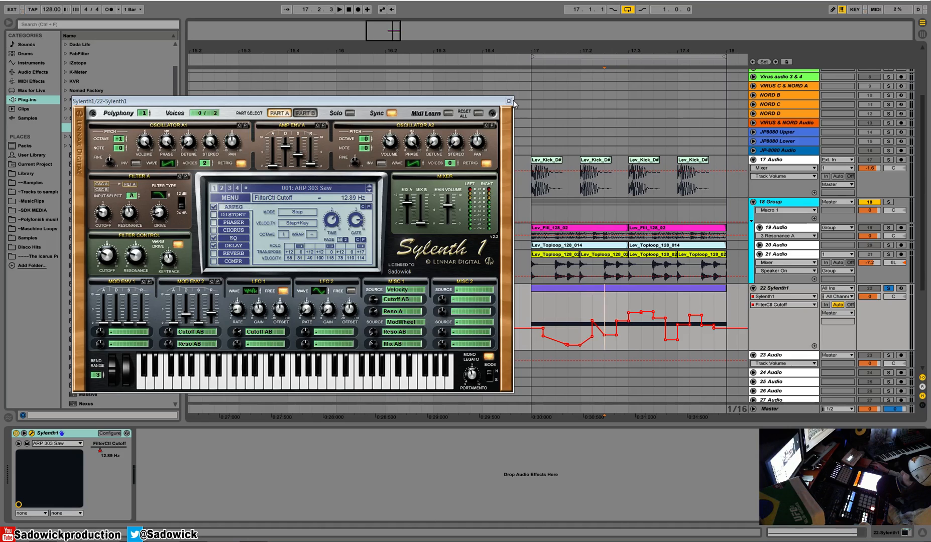
{"action": "right_click", "coordinate": [41, 433]}
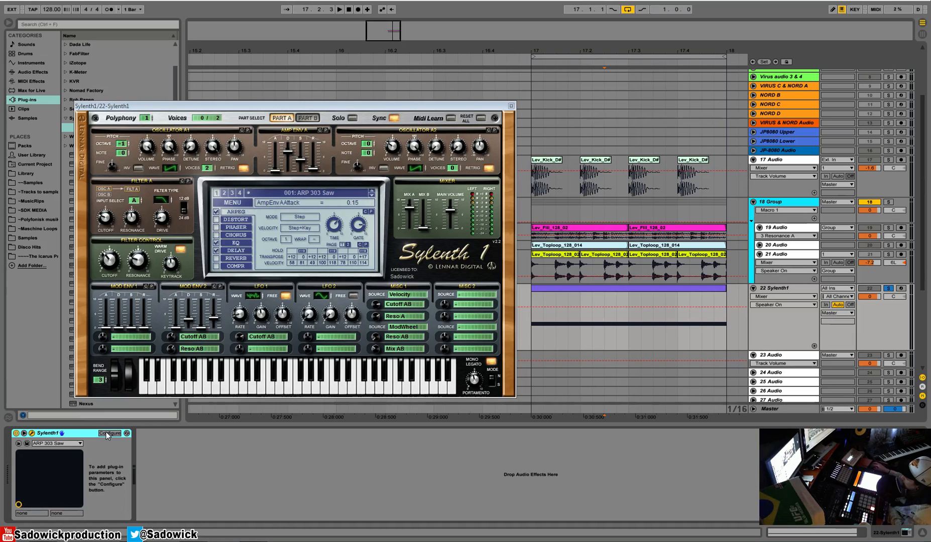
- Configure Sylenth1 to expose cutoff, resonance, drive, amp release and portamento time
{"action": "left_click", "coordinate": [110, 434]}
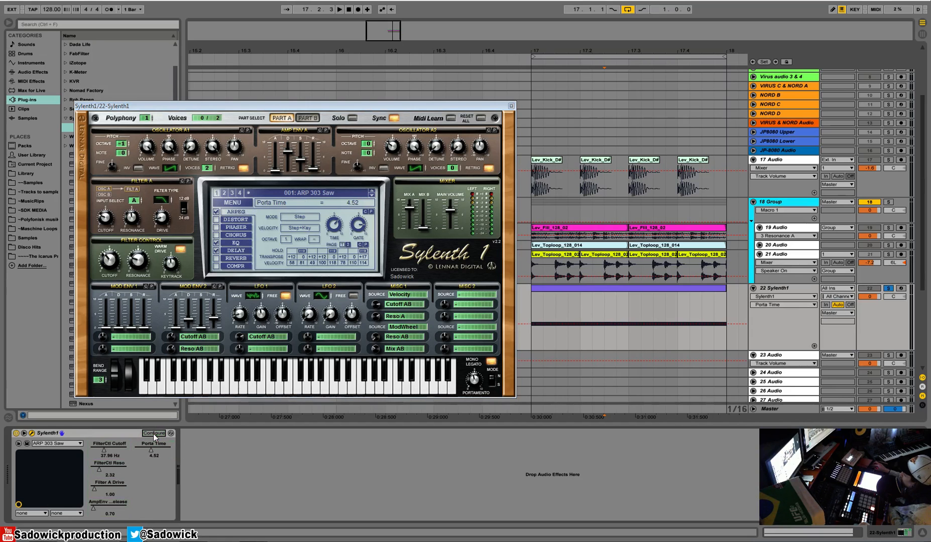
{"action": "mouse_move", "coordinate": [114, 458]}
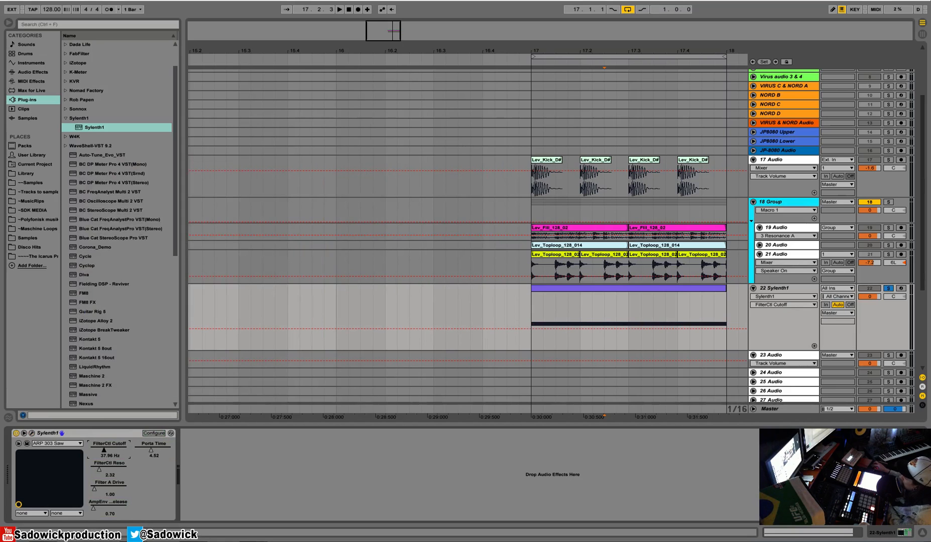
- Adjust the Sylenth1 filter resonance and filter settings on the device panel
{"action": "left_click_drag", "start_coordinate": [110, 472], "coordinate": [125, 477]}
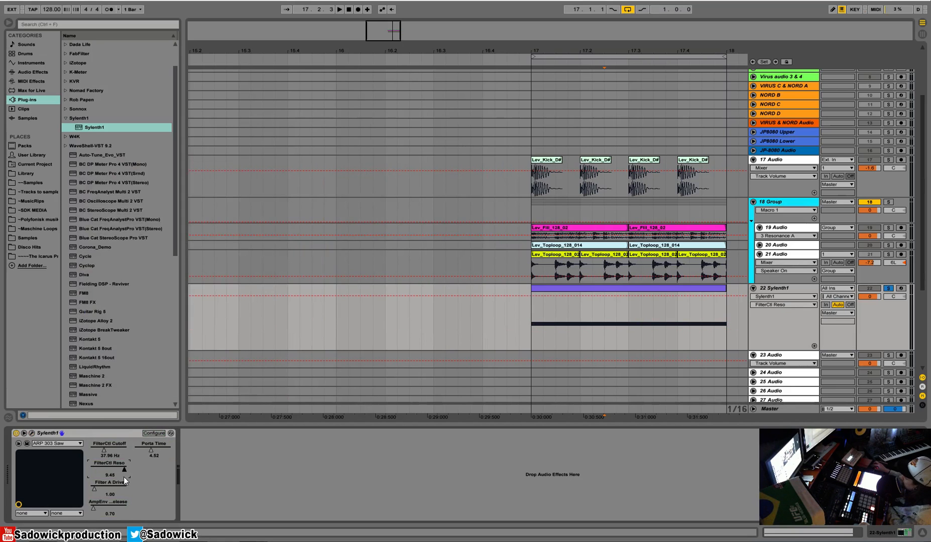
{"action": "left_click_drag", "start_coordinate": [110, 456], "coordinate": [109, 475]}
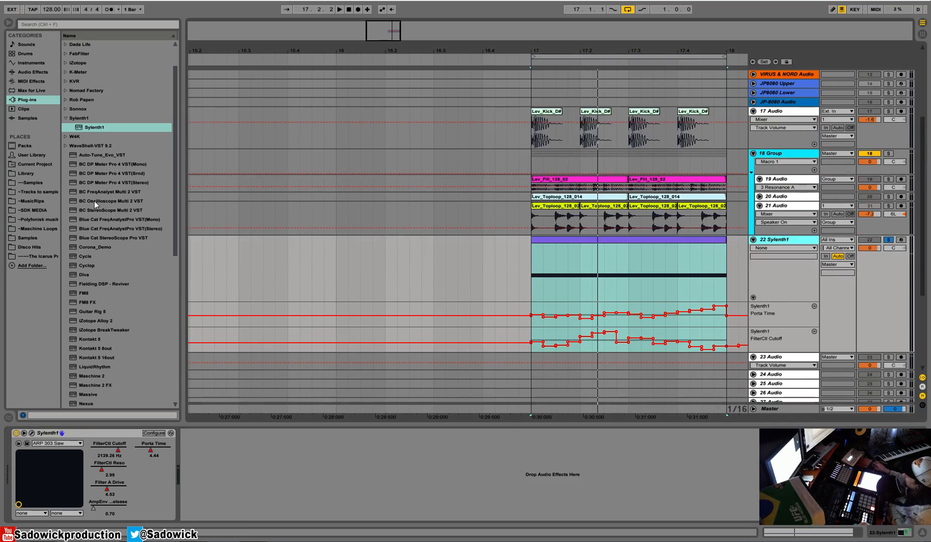
{"action": "mouse_move", "coordinate": [60, 256]}
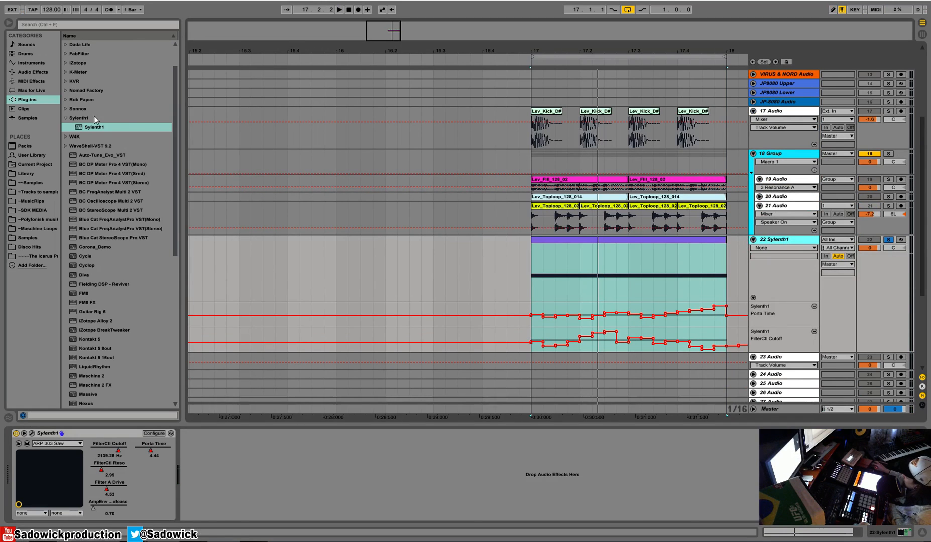
{"action": "scroll", "scroll_direction": "down", "scroll_amount": 3}
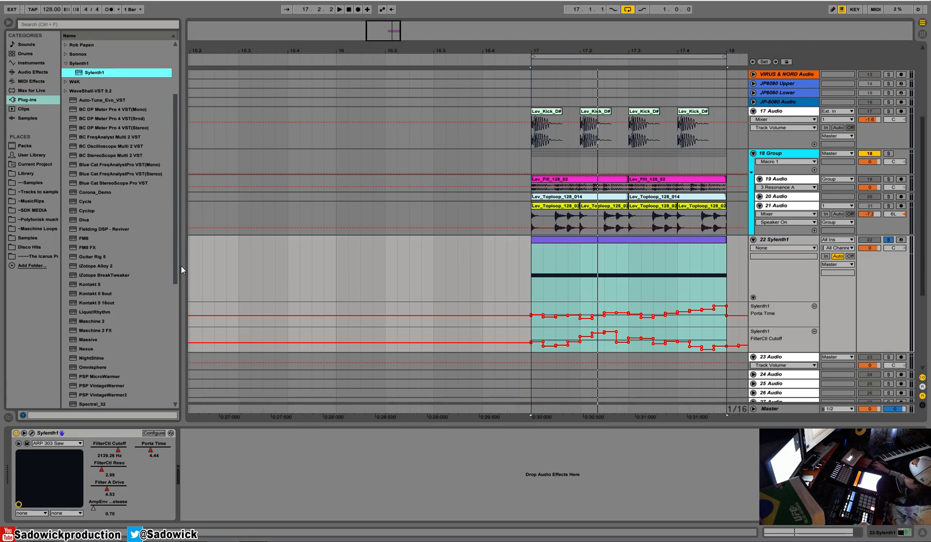
{"action": "scroll", "scroll_direction": "down", "scroll_amount": 3}
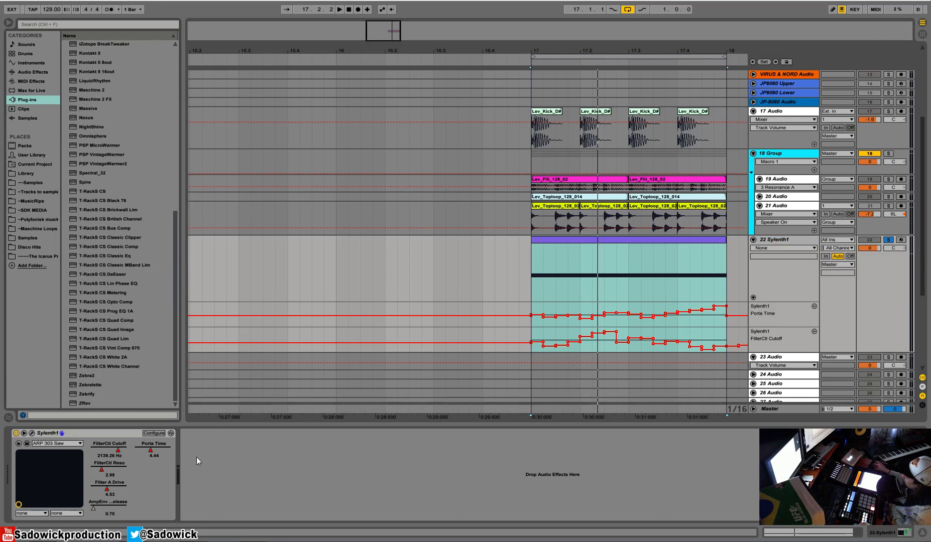